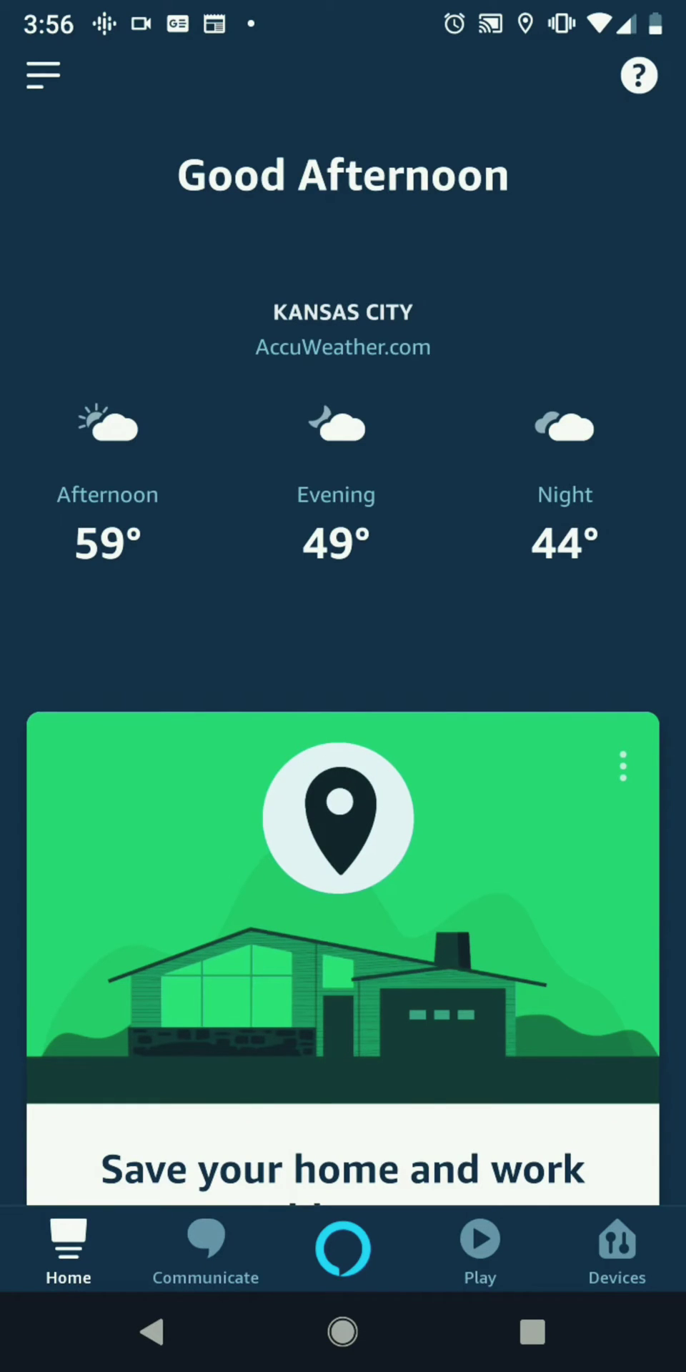
Reach the Settings page and scroll to the Traffic entry under Alexa Preferences.
left_click(42, 74)
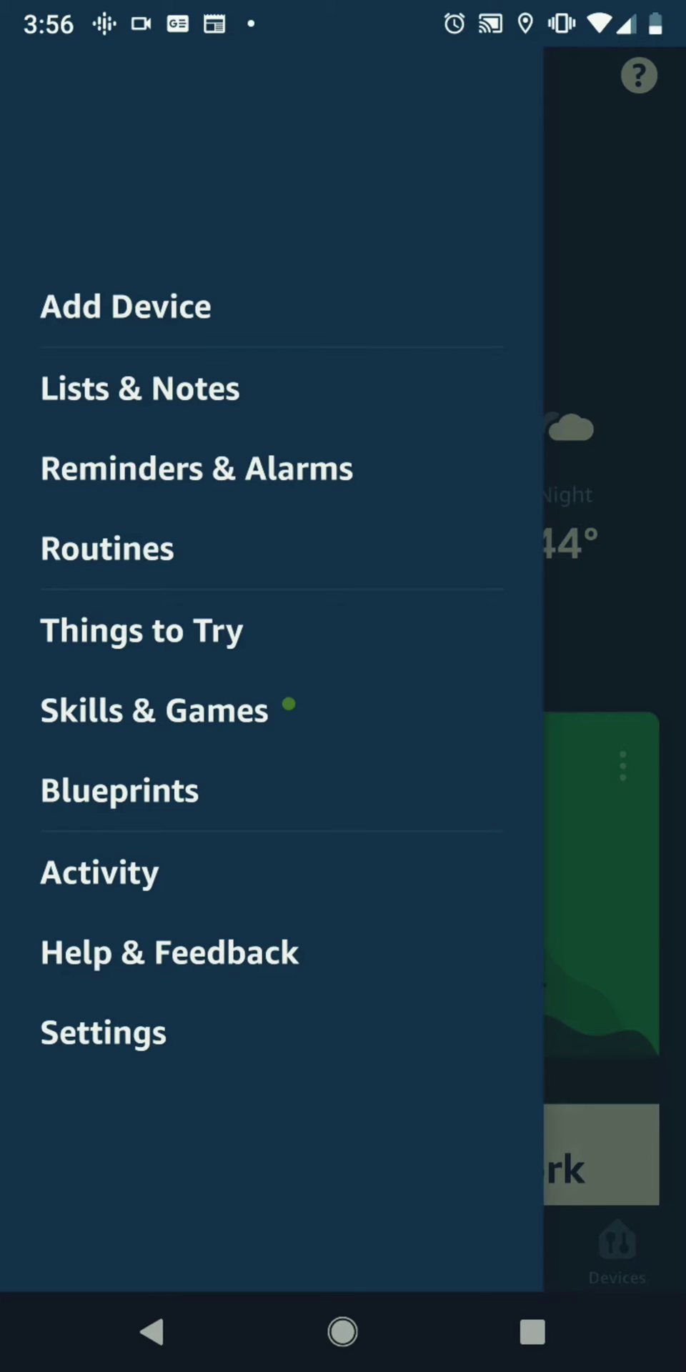
left_click(103, 1030)
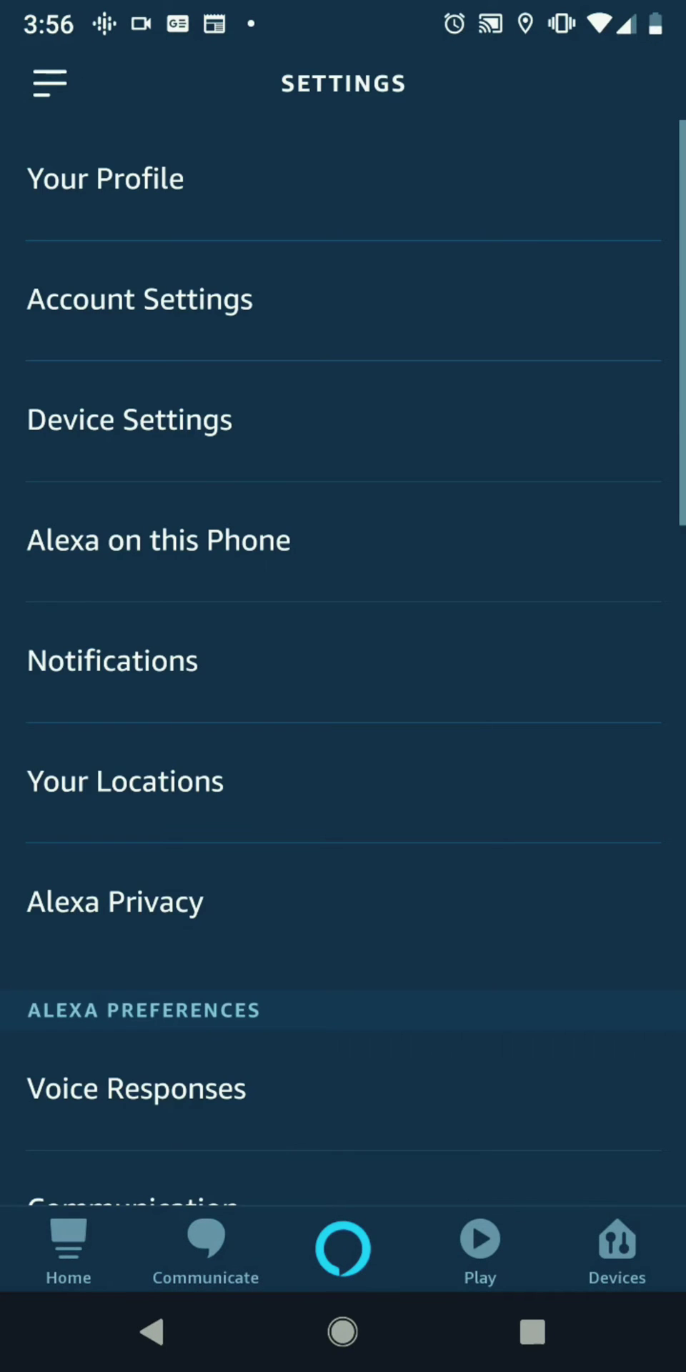
scroll("down", 3)
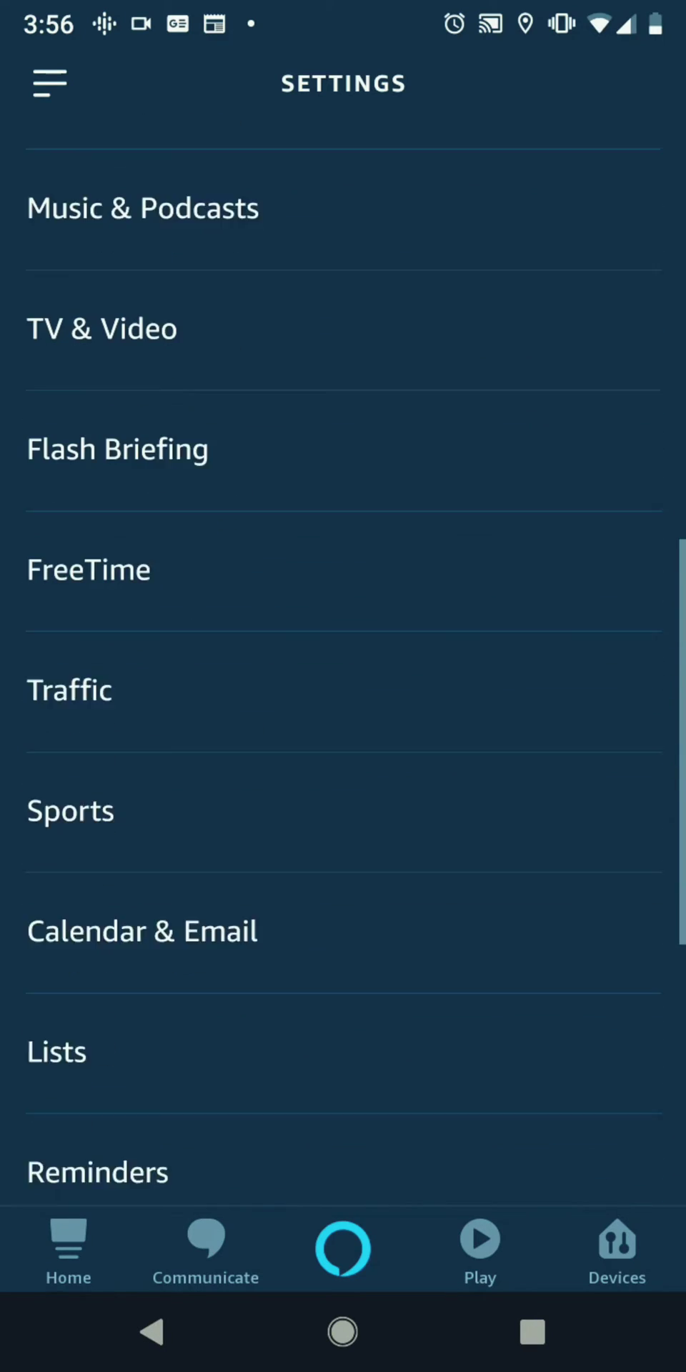
left_click(70, 689)
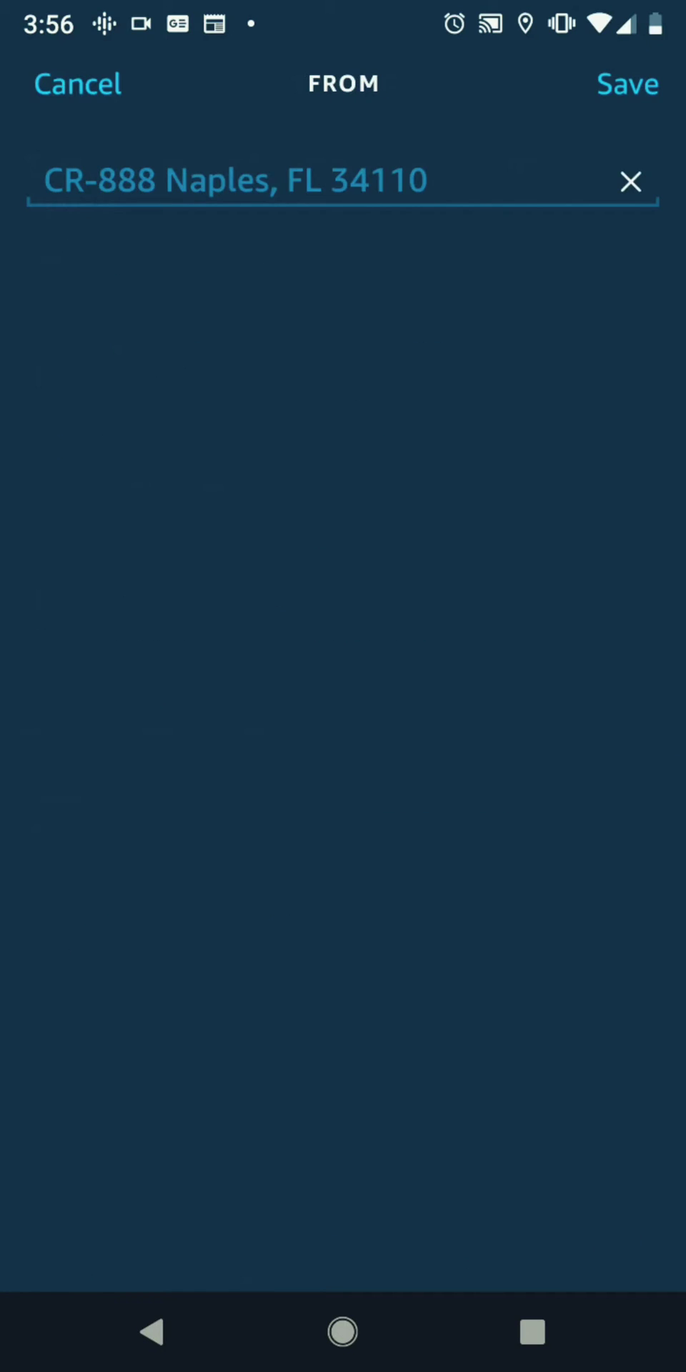
left_click(630, 182)
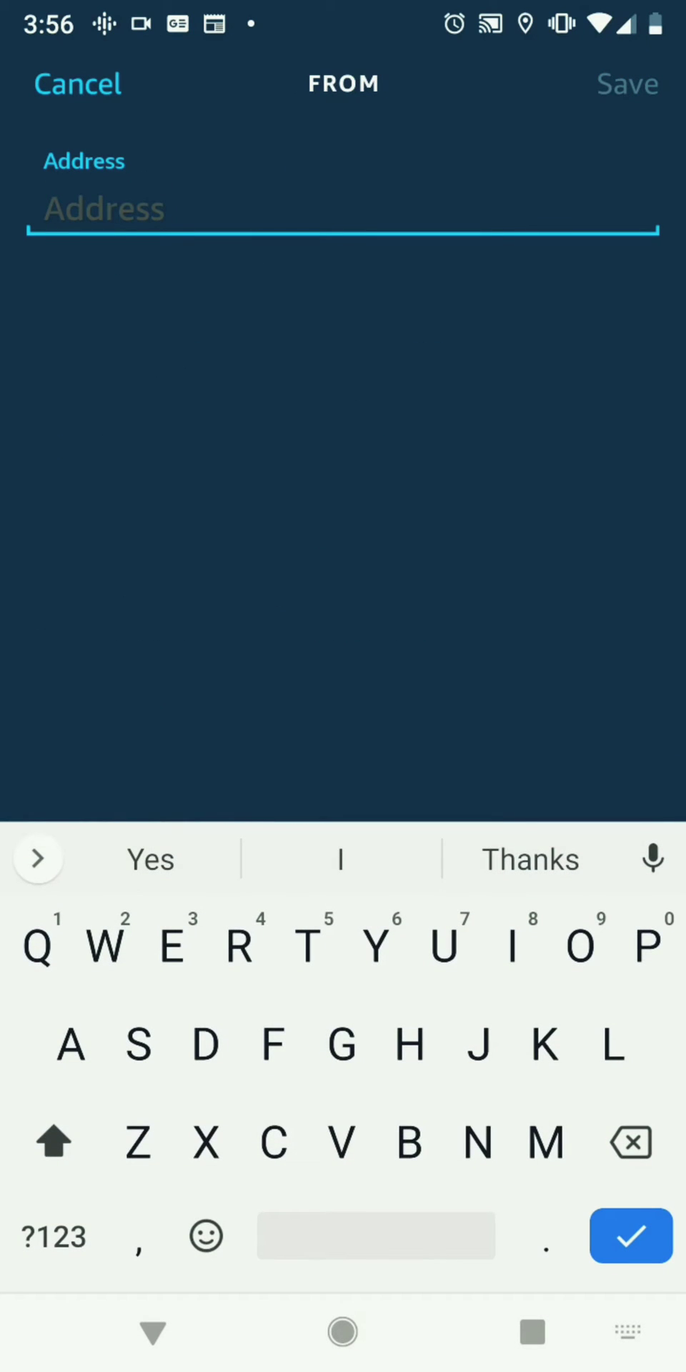
type("716")
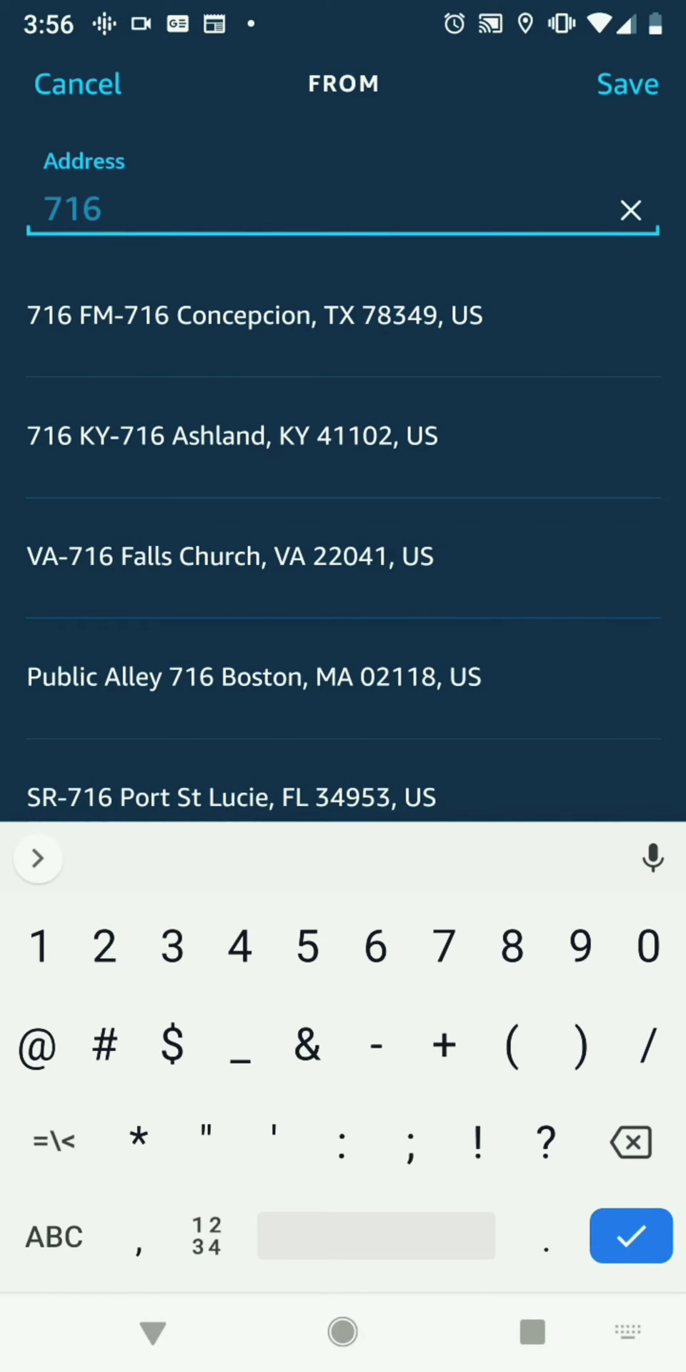
left_click(254, 315)
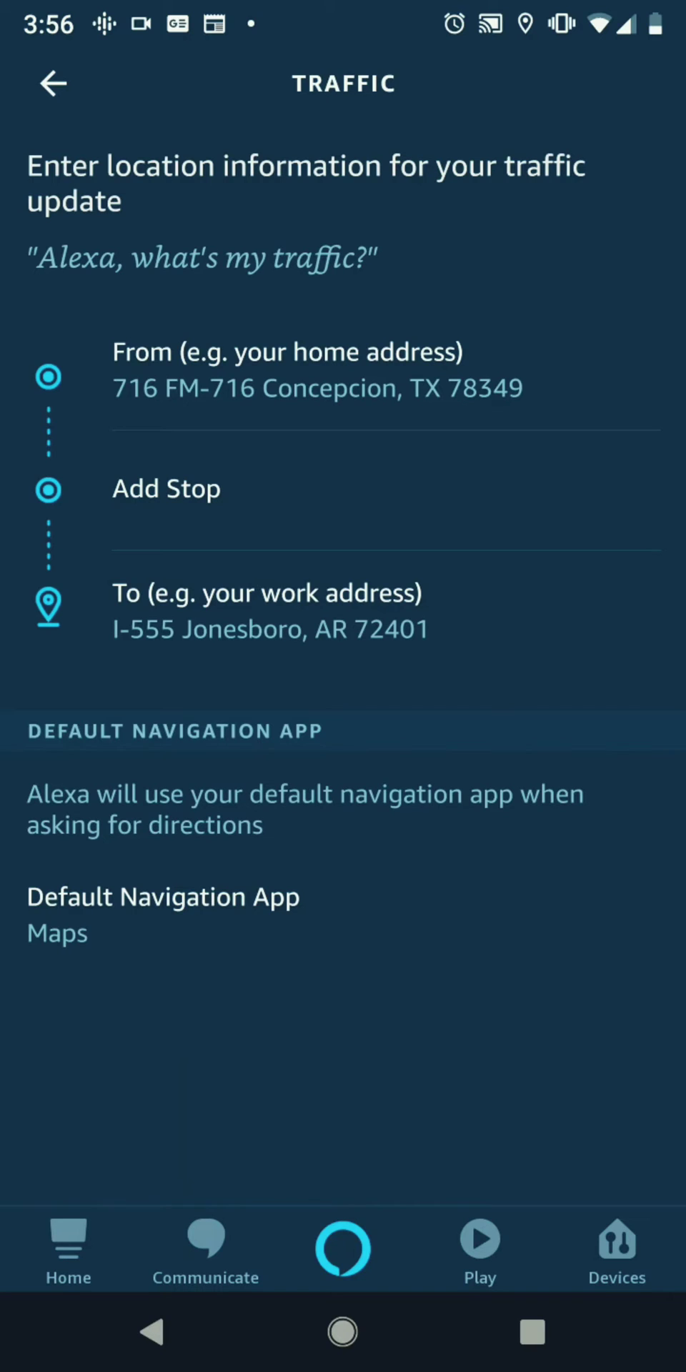
Return from the traffic settings to the Home screen with its greeting and weather.
left_click(269, 610)
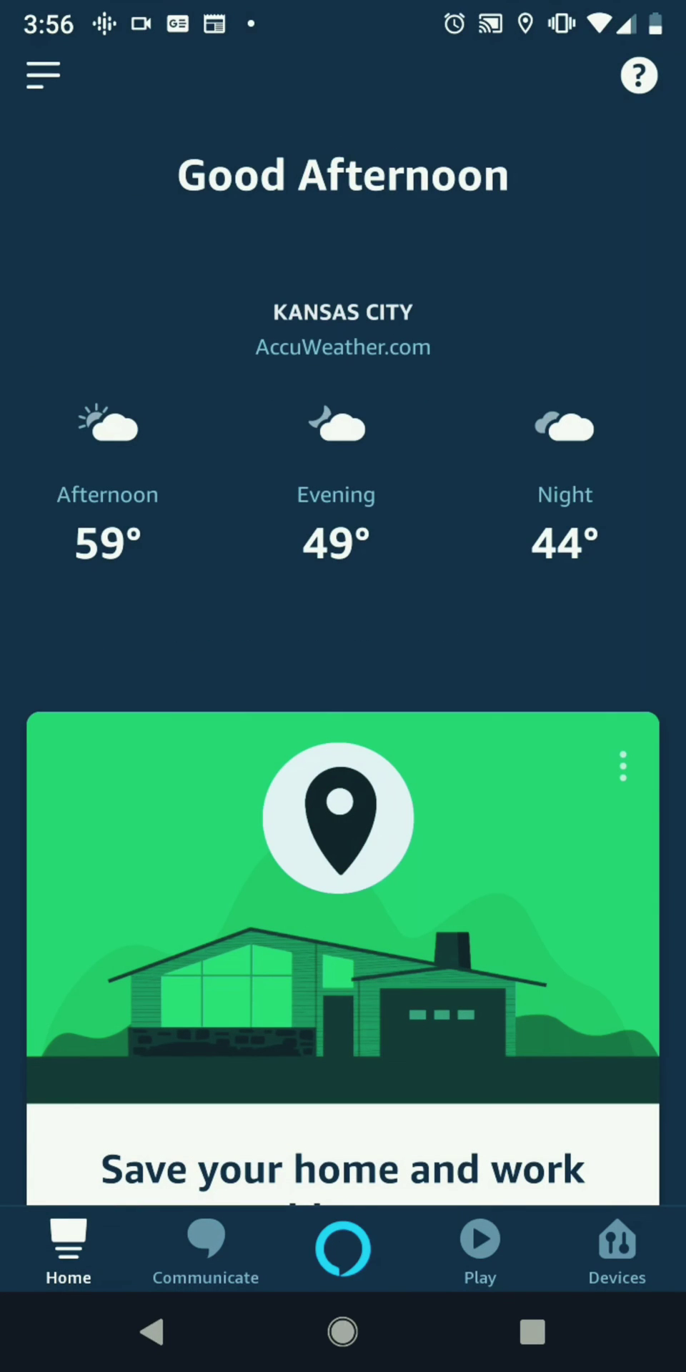
From Routines, create a new routine and scroll its Add New action list to Traffic.
left_click(41, 74)
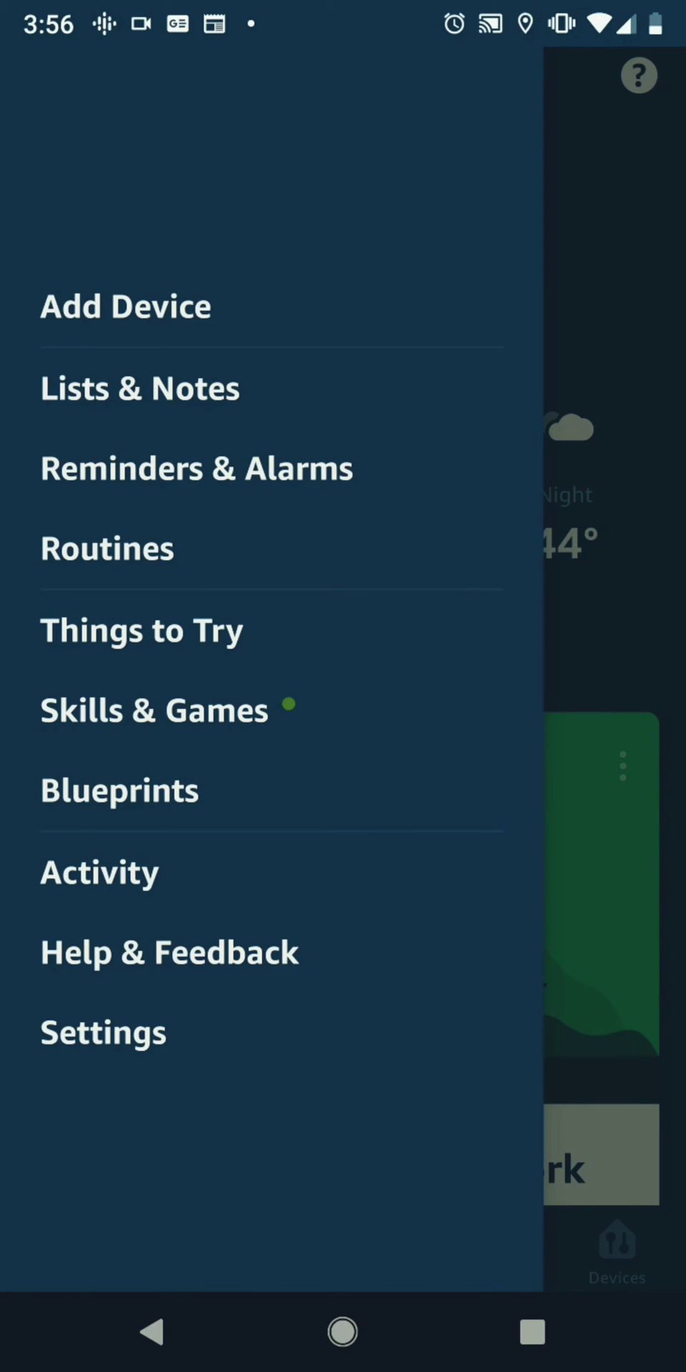
left_click(108, 548)
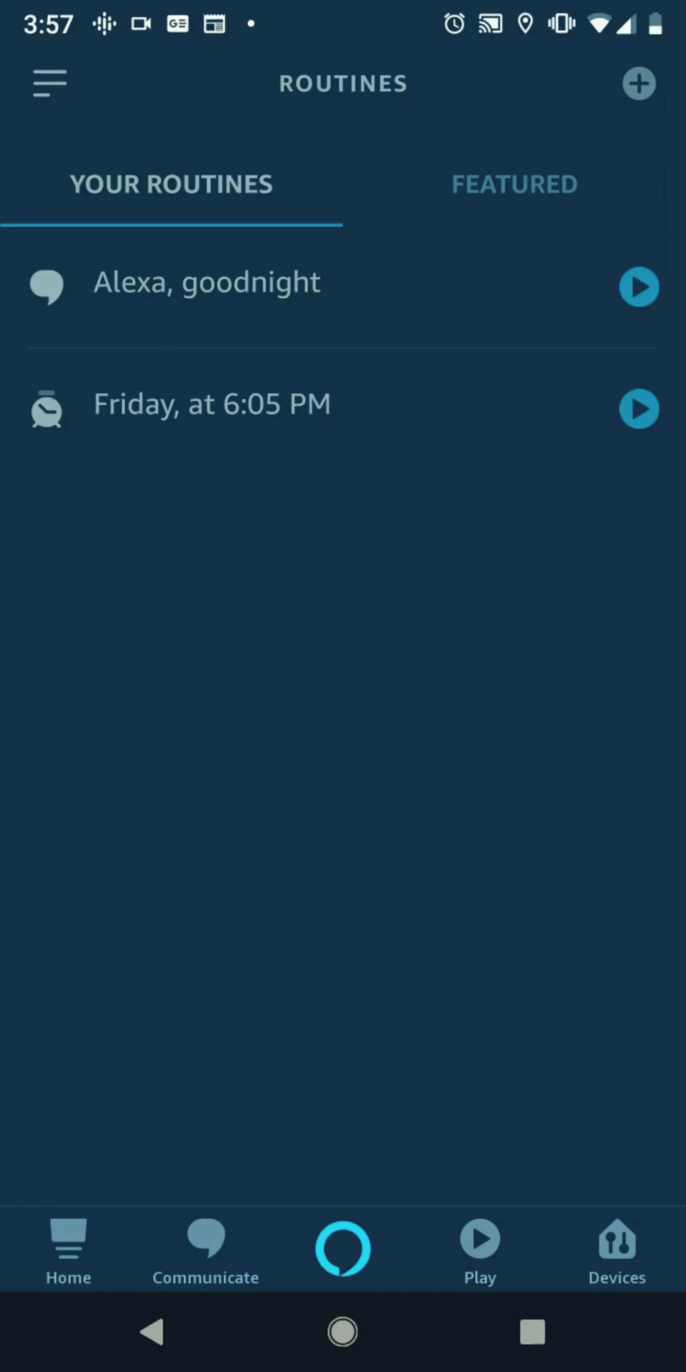
left_click(637, 83)
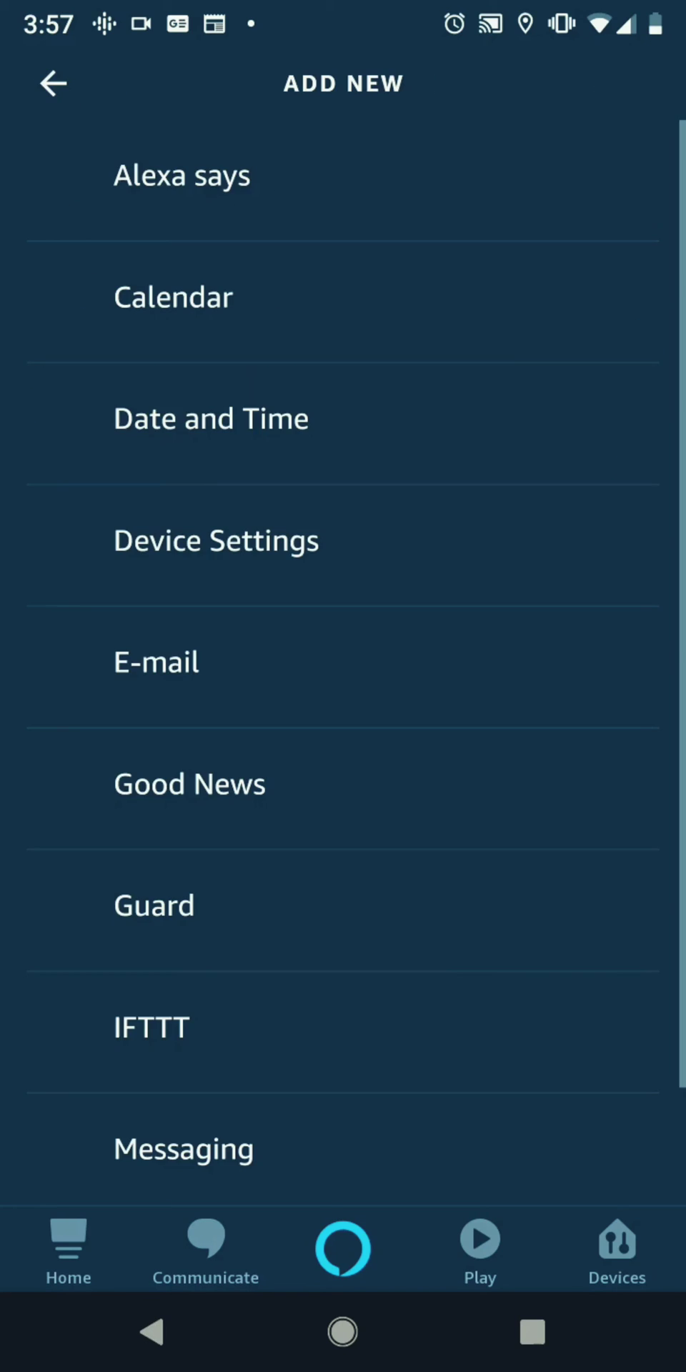
scroll("down", 3)
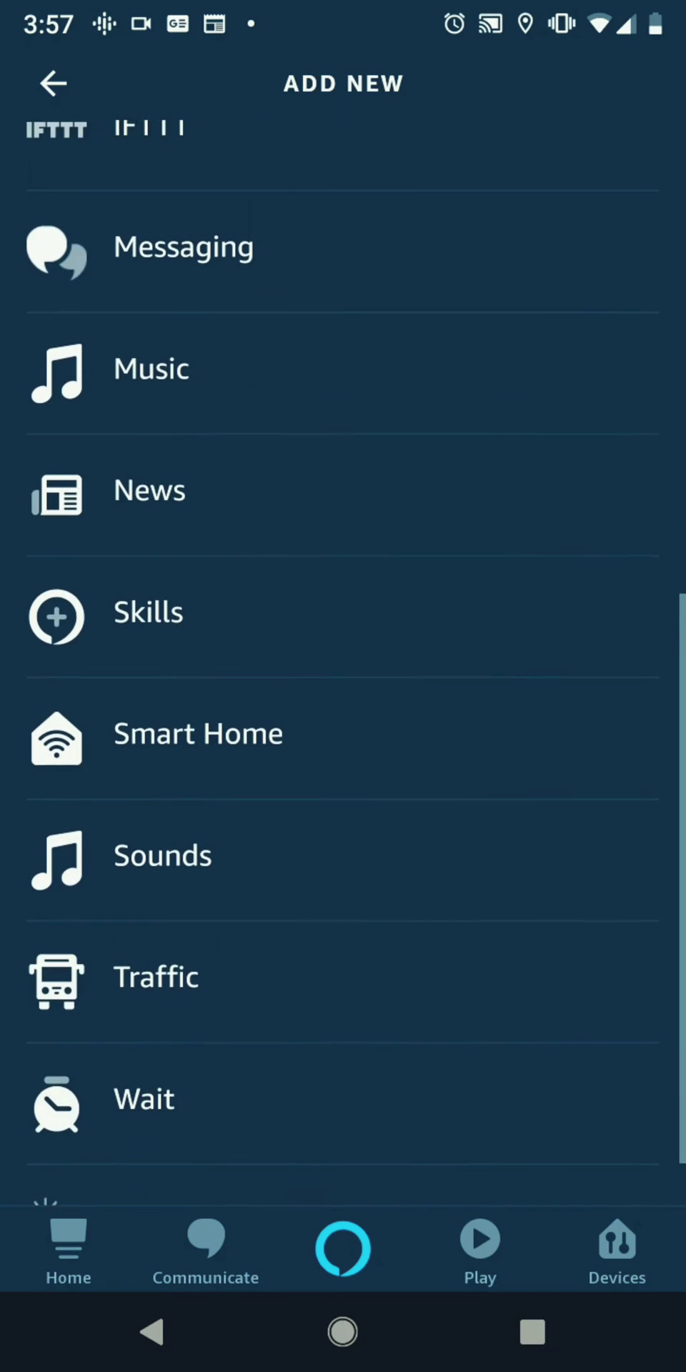
Select Traffic and confirm, adding a Report traffic action to the routine.
left_click(156, 978)
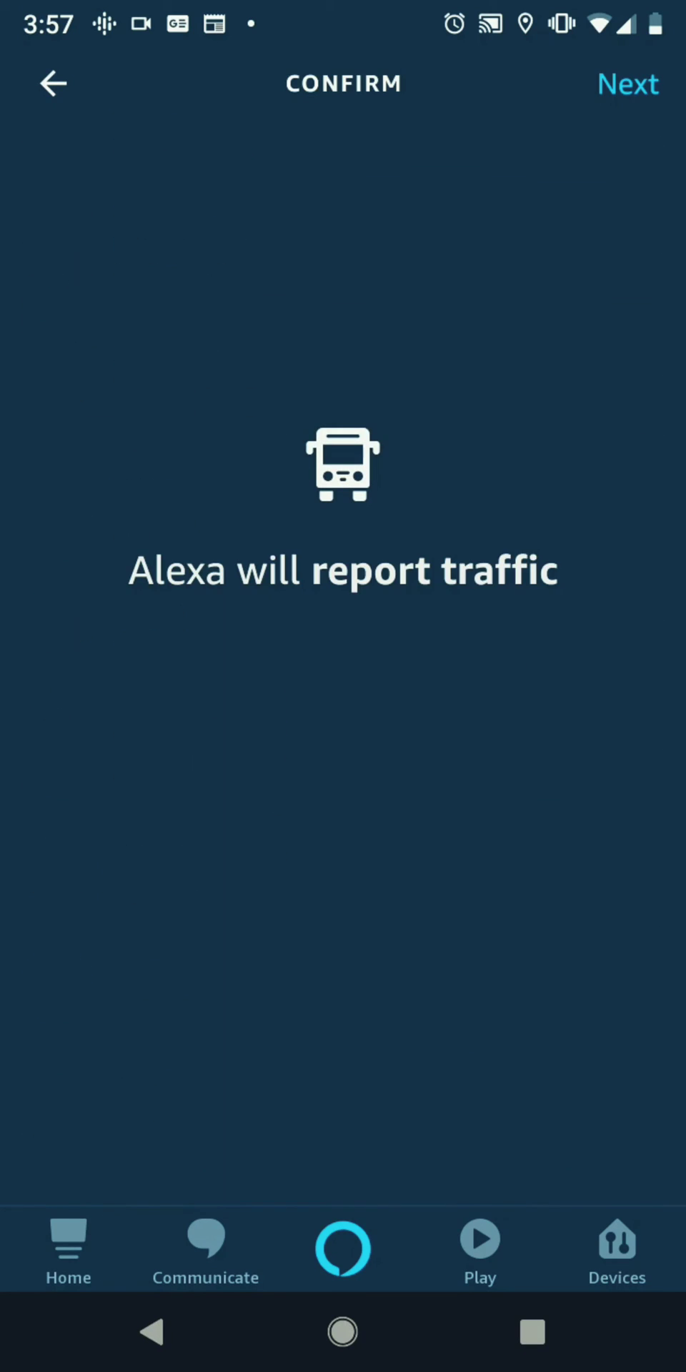
left_click(626, 85)
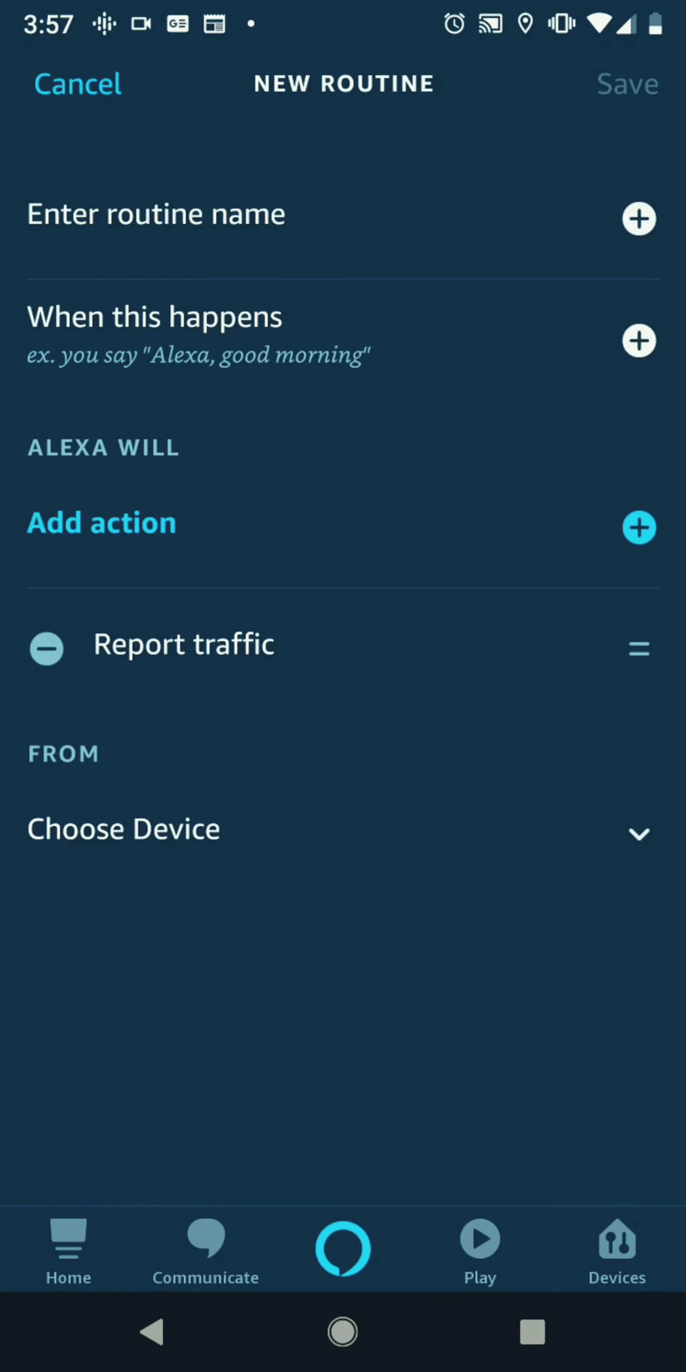